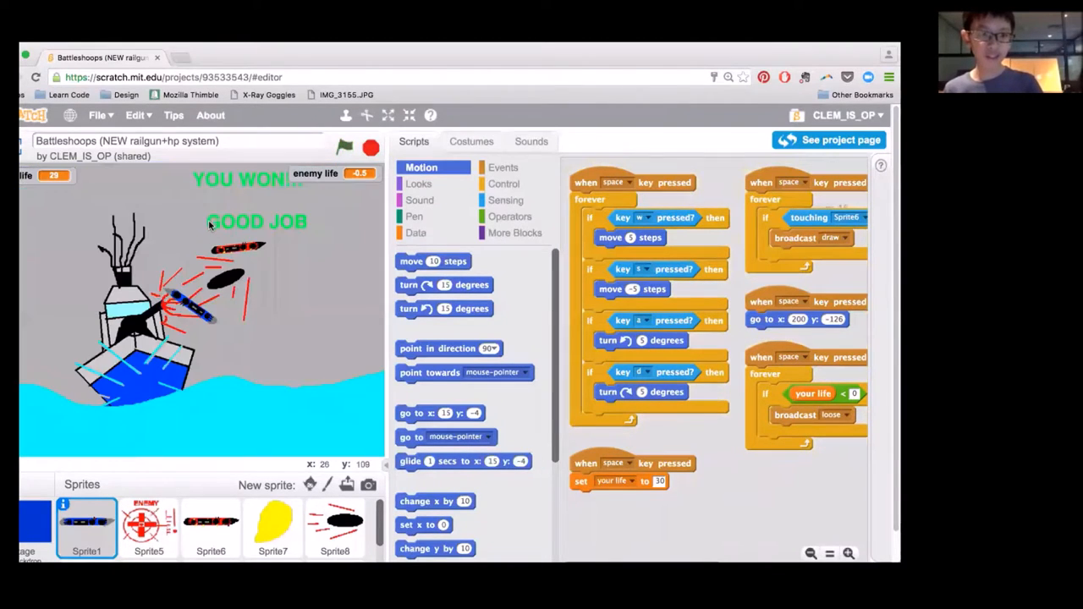
Step: Restart Battleshoops with the green flag and start the game from the title screen with Space
{"action": "left_click", "coordinate": [345, 147]}
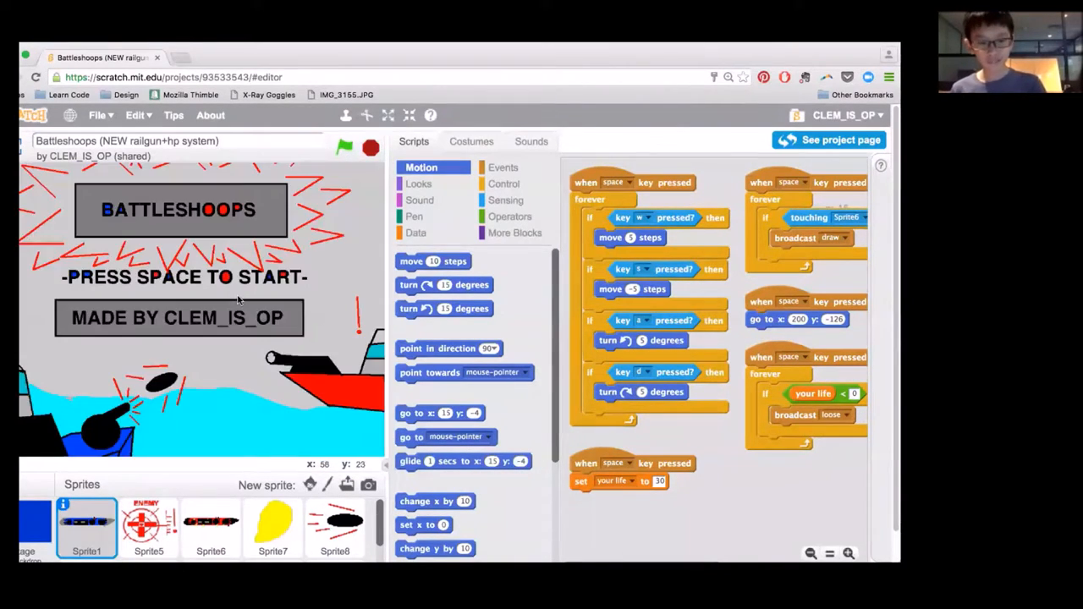
{"action": "key", "text": "space"}
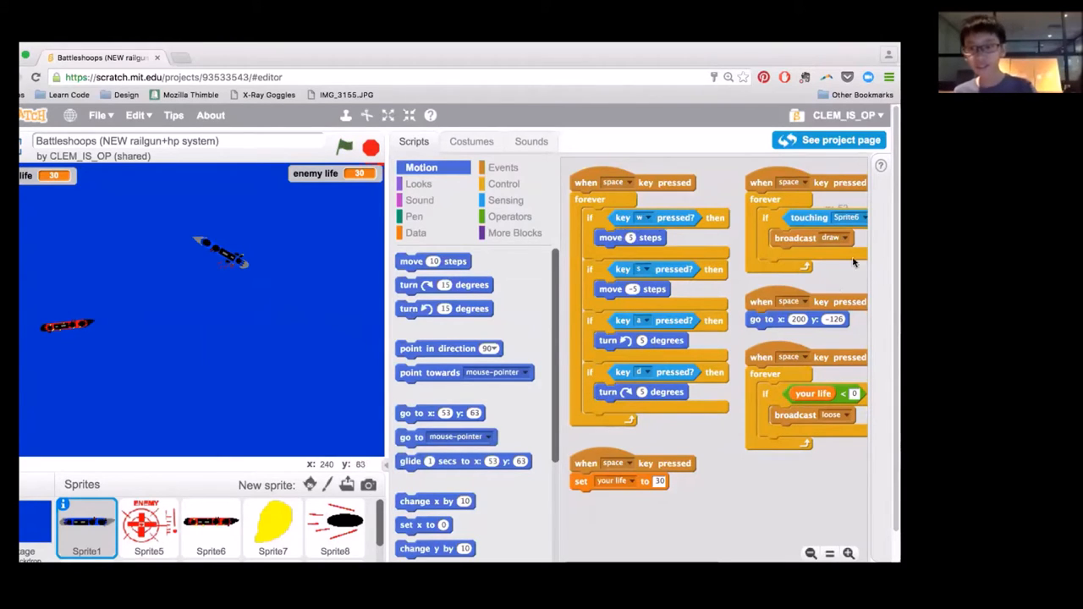
{"action": "mouse_move", "coordinate": [806, 194]}
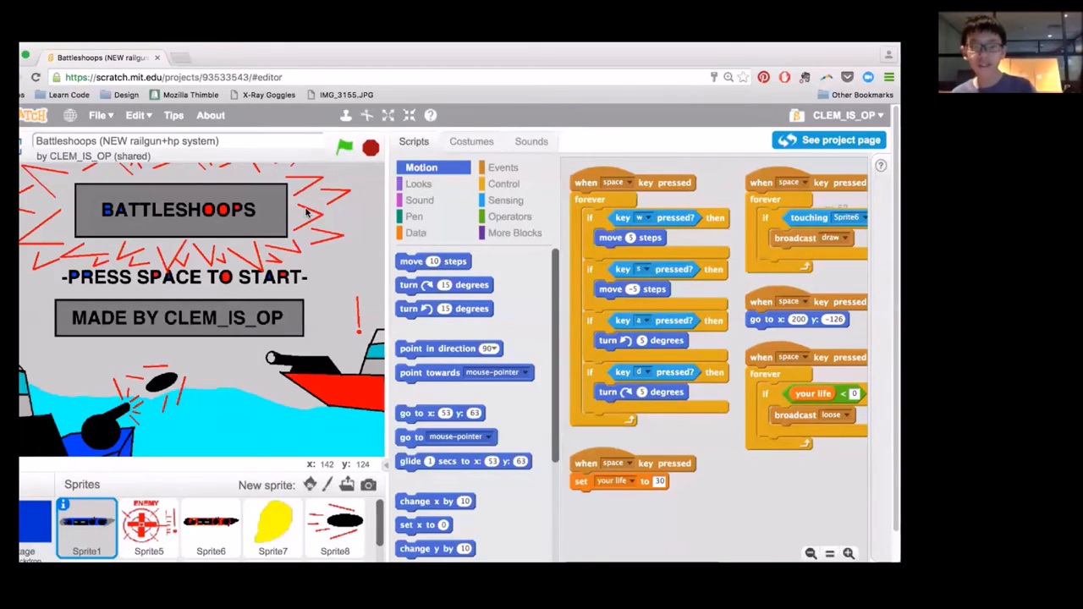
Step: Start a new round from the Battleshoops title screen with Space
{"action": "key", "text": "space"}
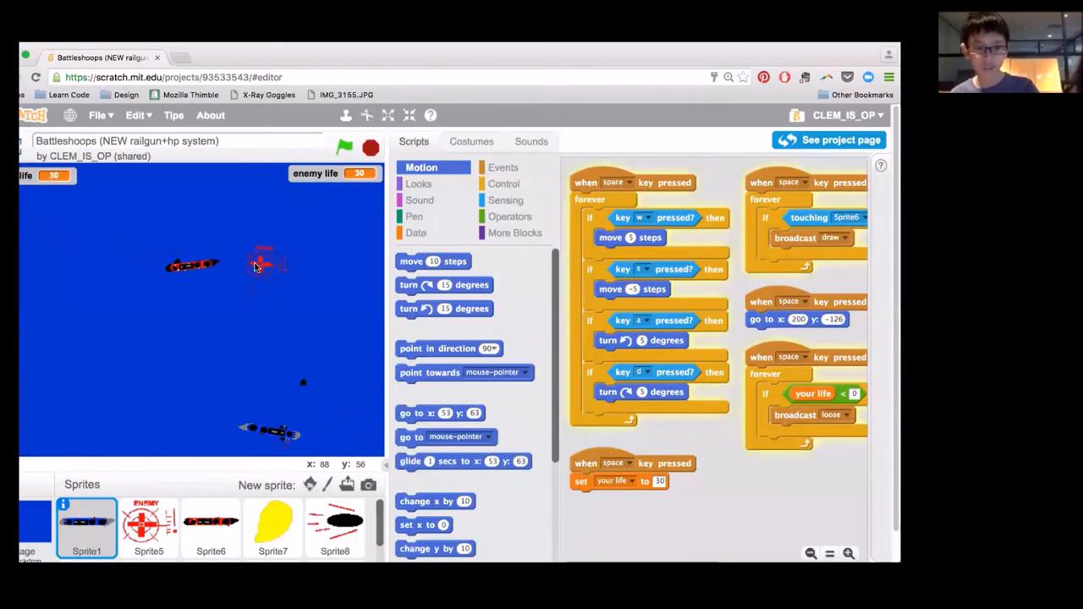